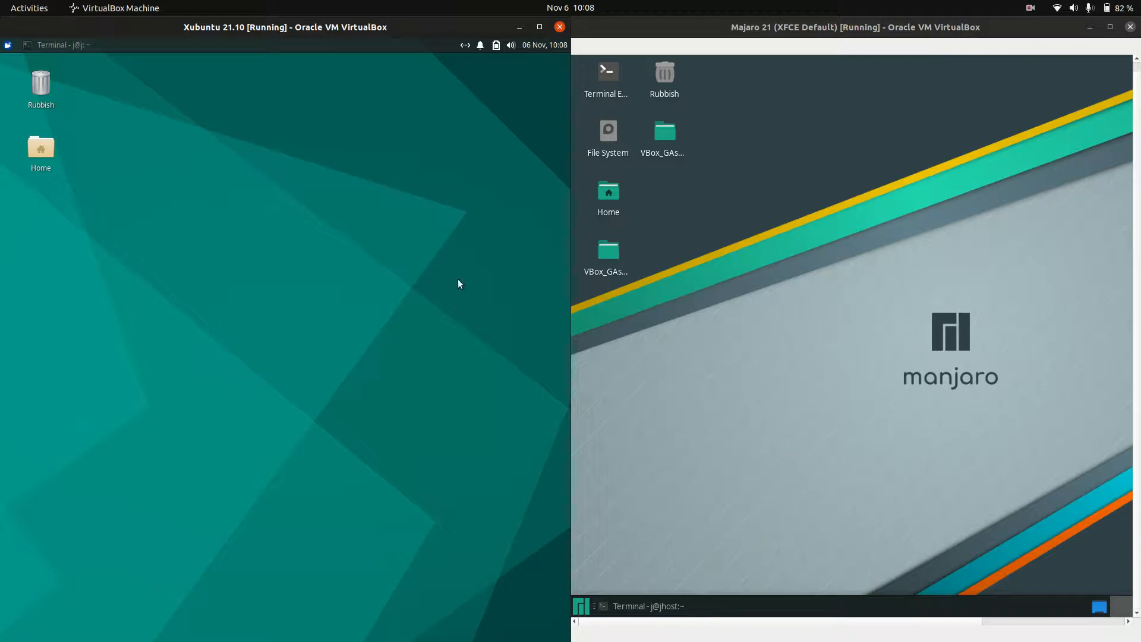
mouse_move(408, 419)
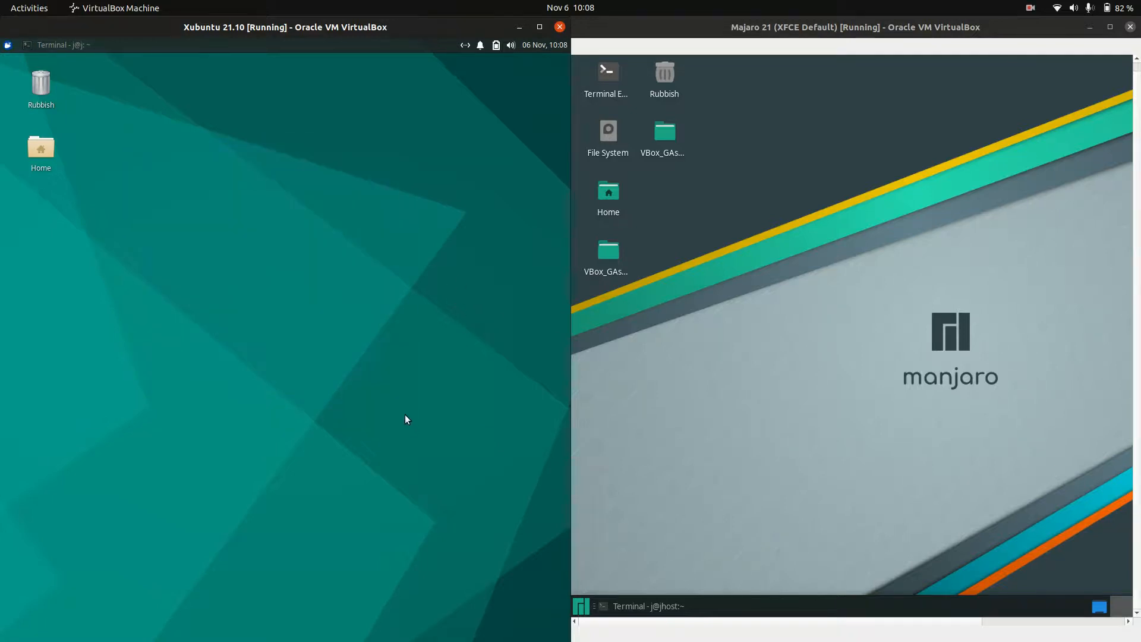
mouse_move(786, 257)
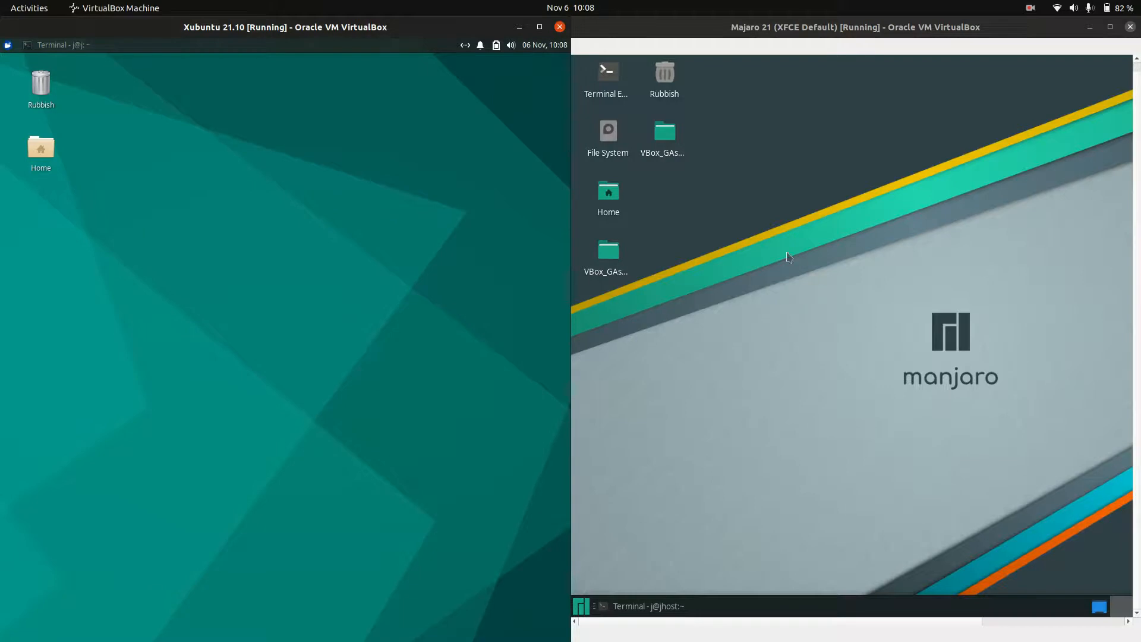
mouse_move(1001, 450)
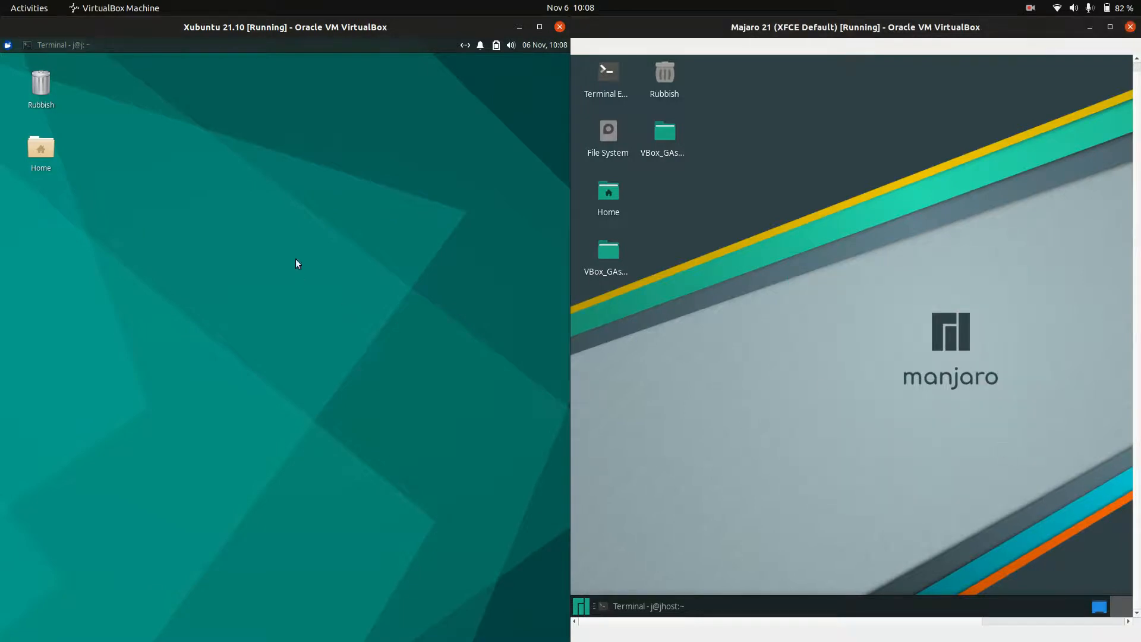
mouse_move(381, 254)
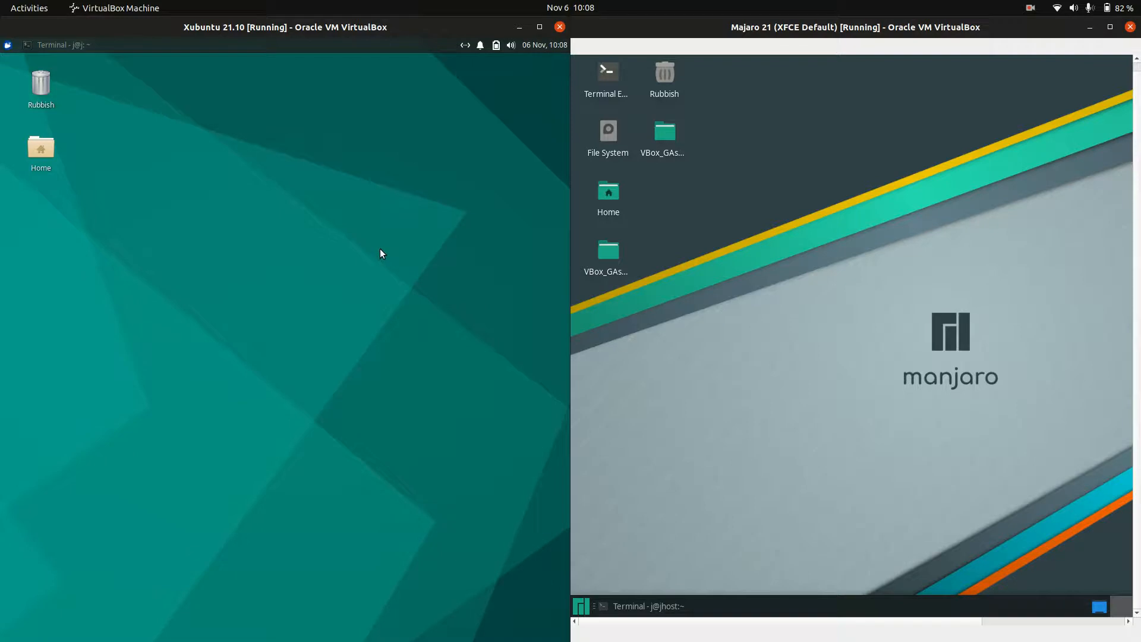
mouse_move(636, 526)
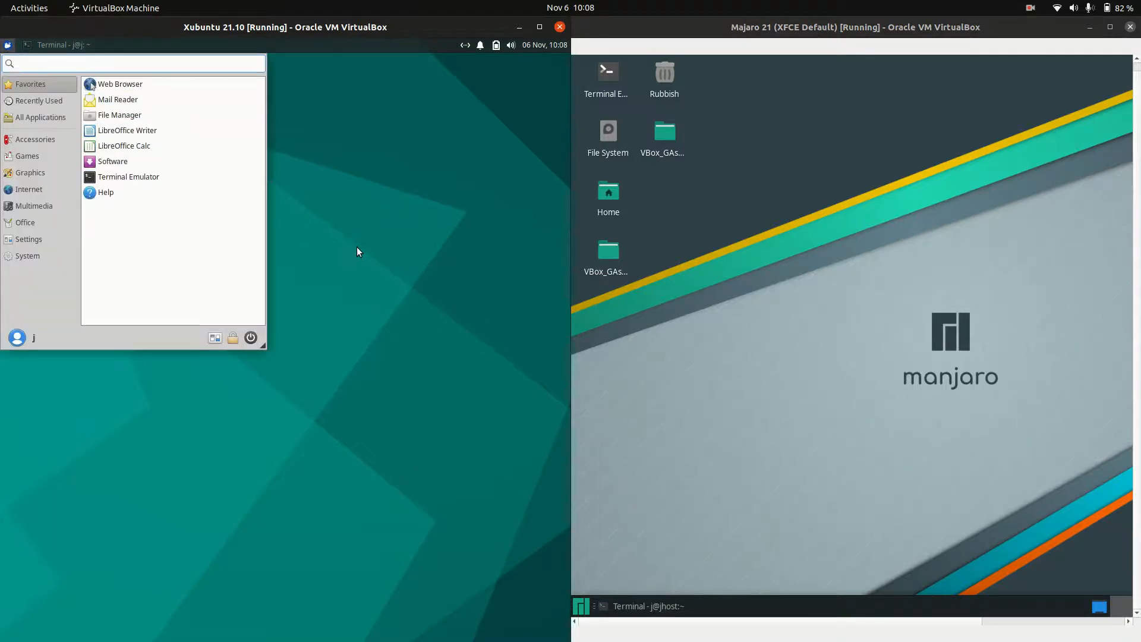
mouse_move(141, 116)
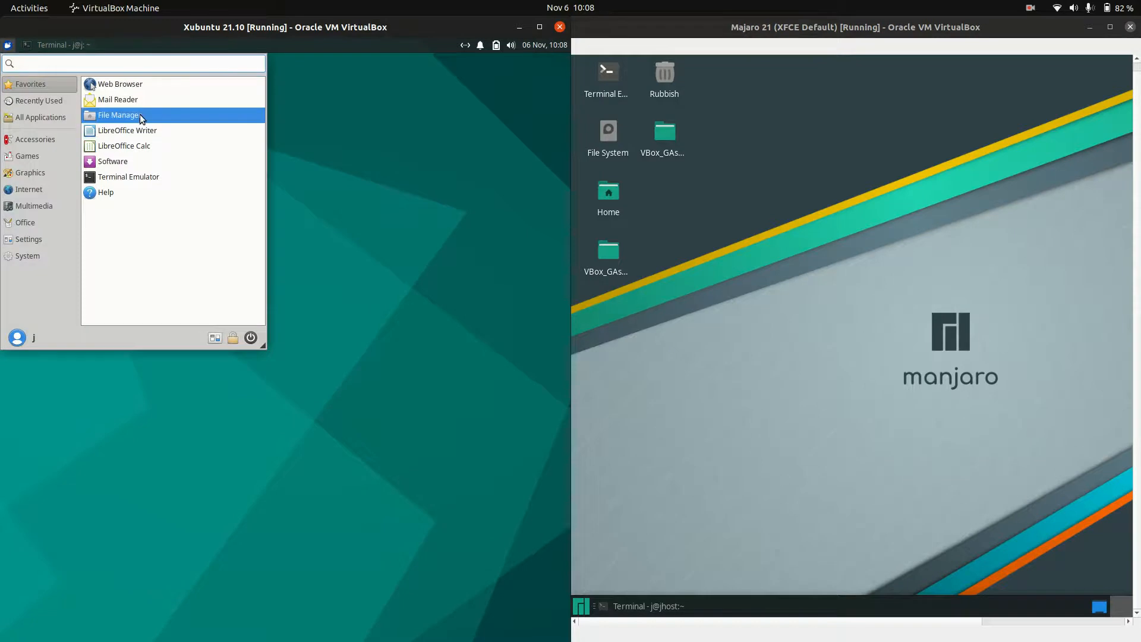
mouse_move(62, 150)
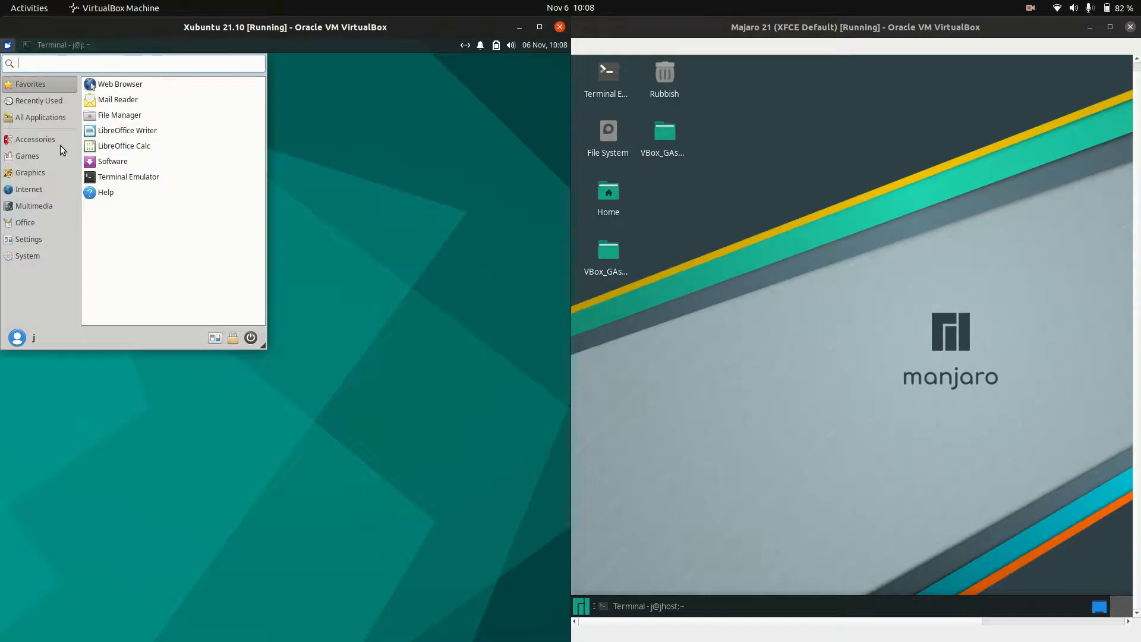
Show and dismiss the Xubuntu desktop context menu, then open Manjaro's applications menu
right_click(257, 132)
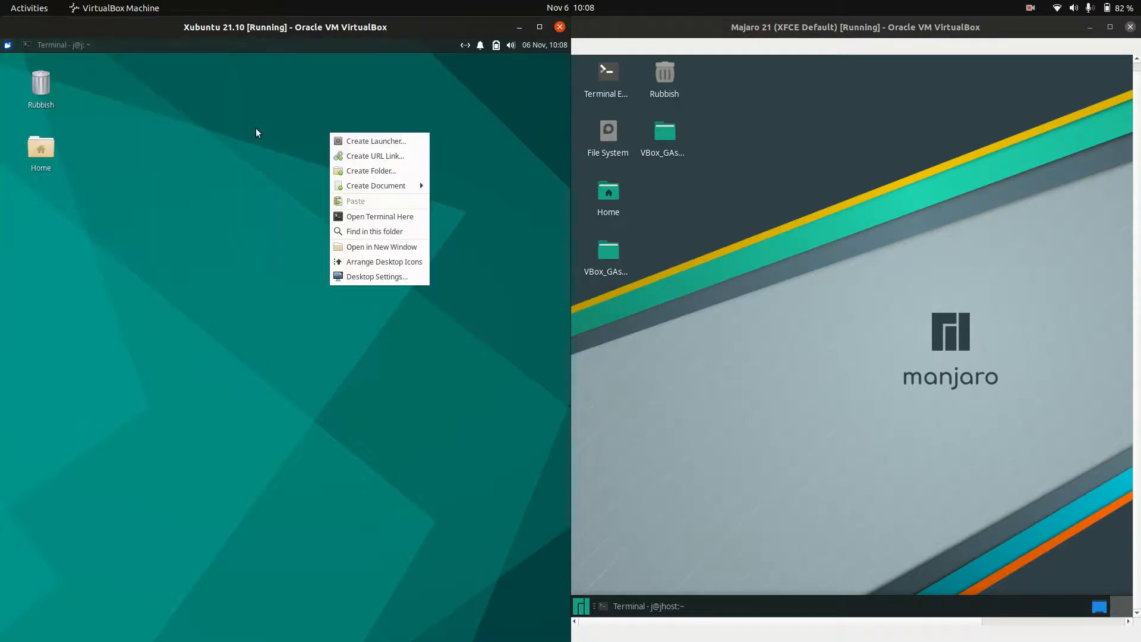
click(597, 606)
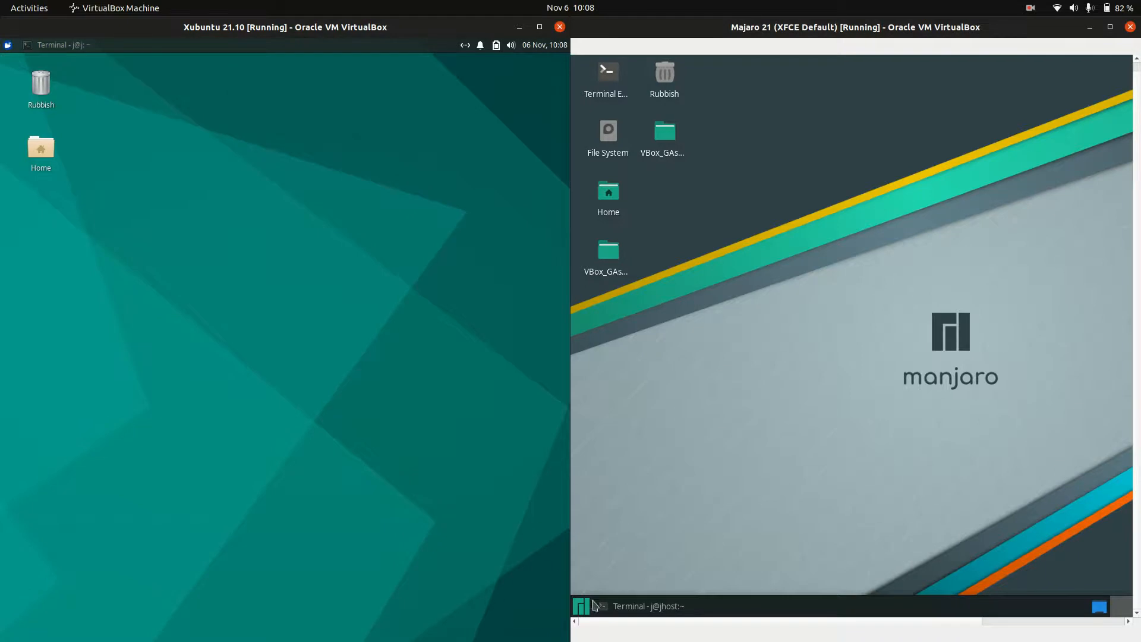
click(581, 606)
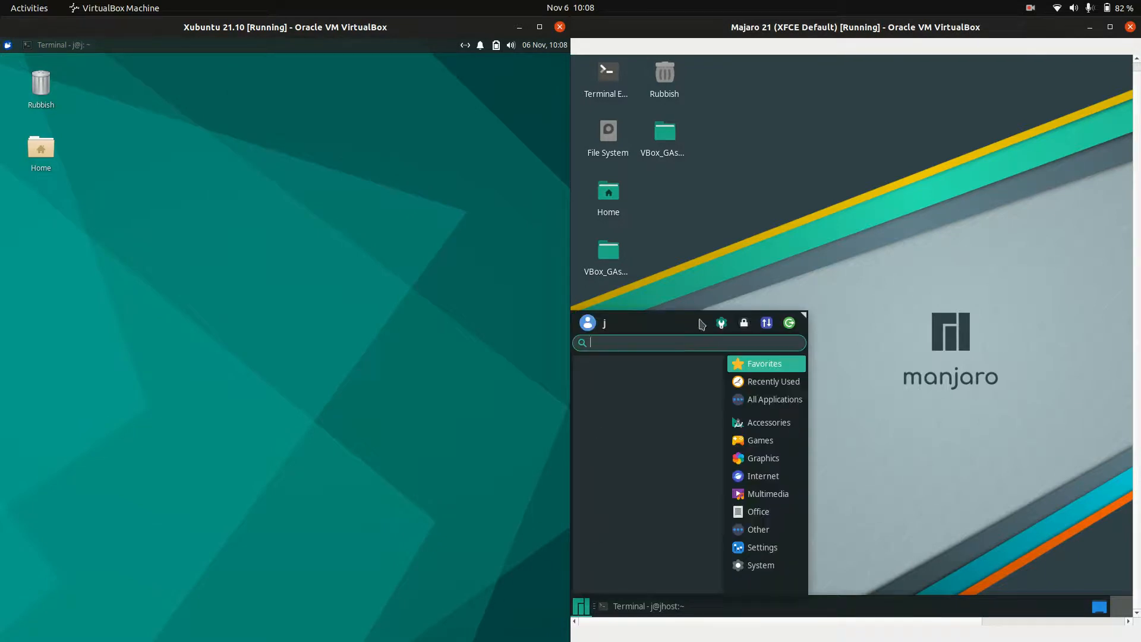
mouse_move(753, 343)
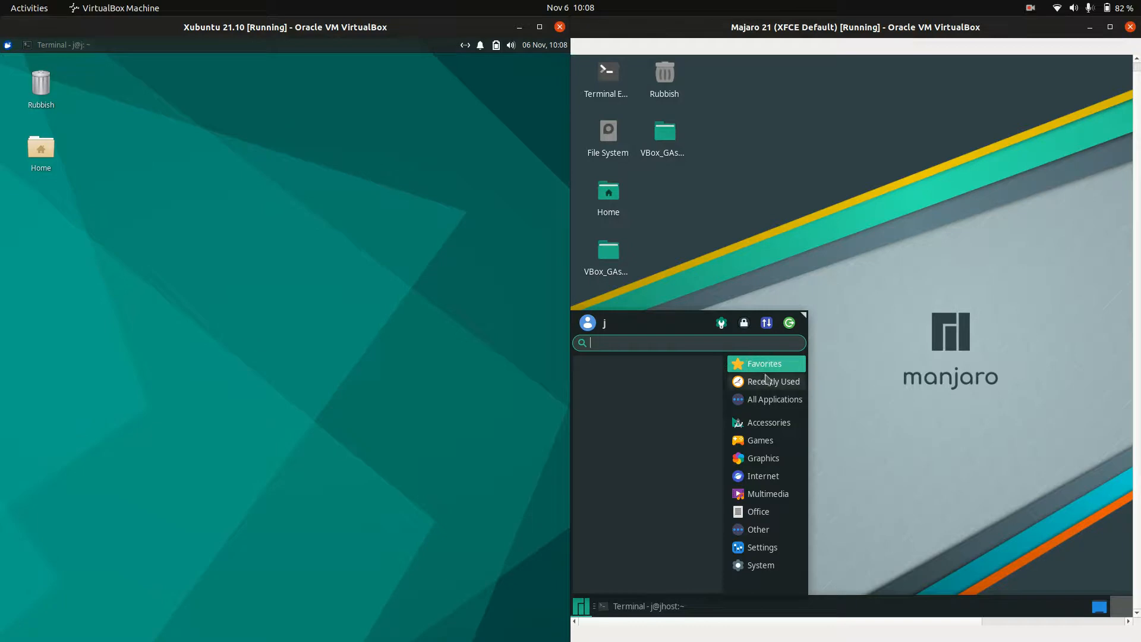
mouse_move(732, 424)
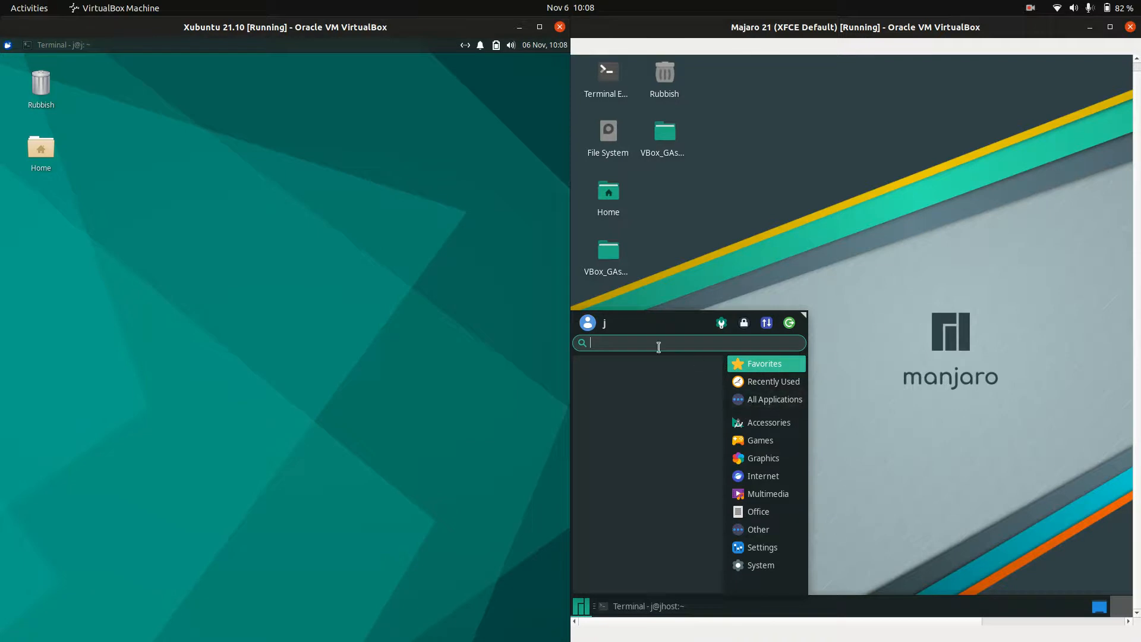
Close the Manjaro applications menu by clicking its desktop, then click the Xubuntu desktop
click(787, 198)
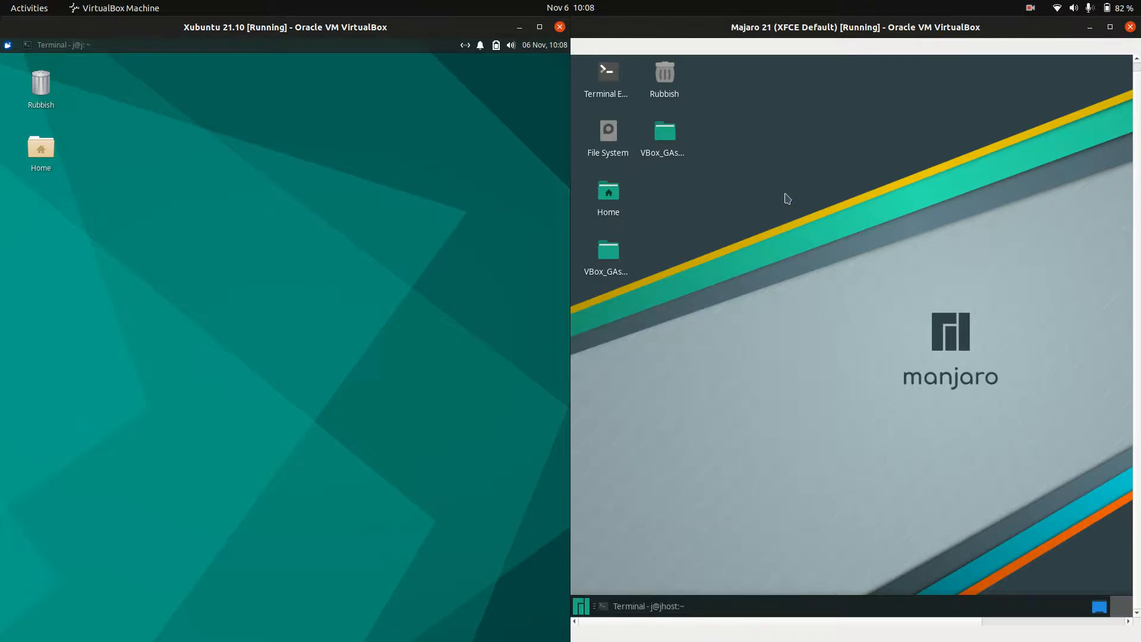
mouse_move(807, 125)
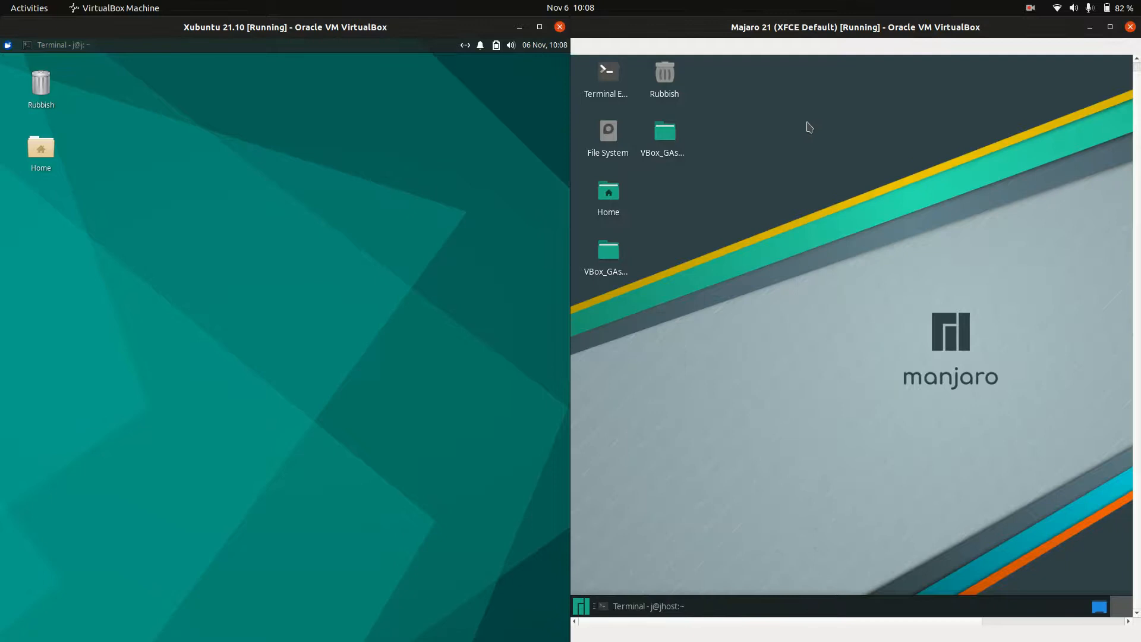
mouse_move(445, 372)
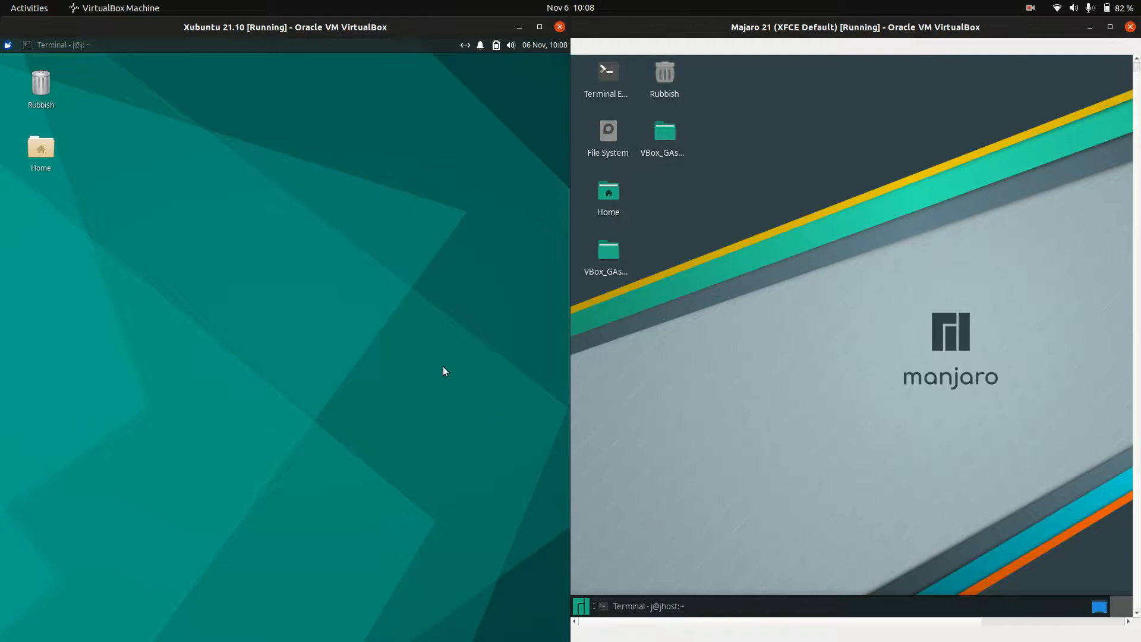
click(40, 147)
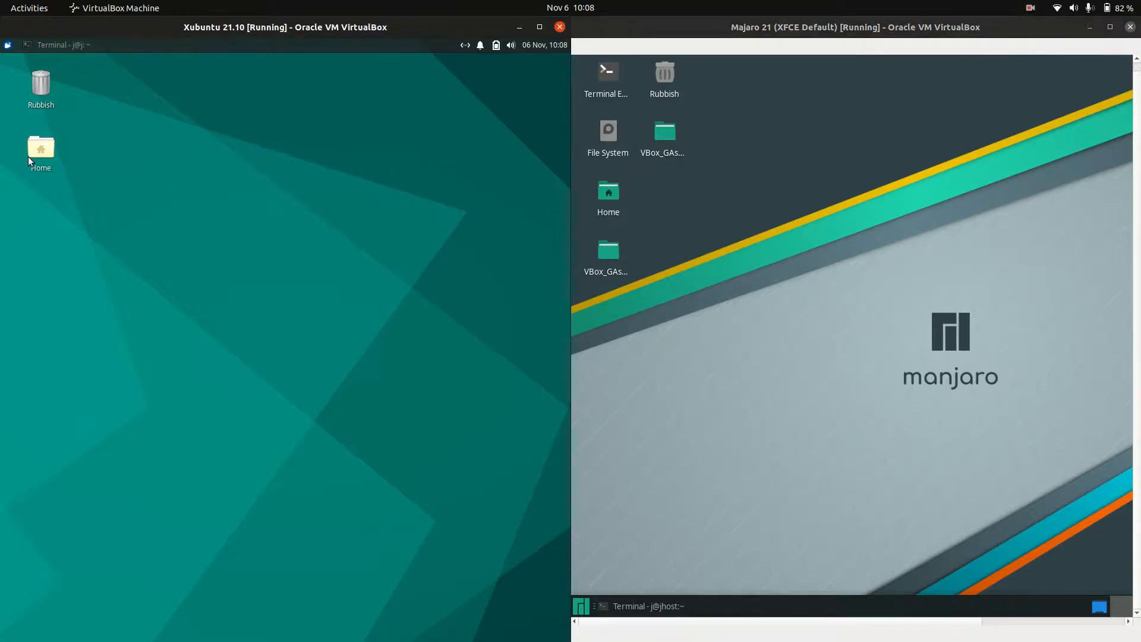
Open the Xubuntu Home folder and show Thunar's About dialog in both guests
double_click(40, 147)
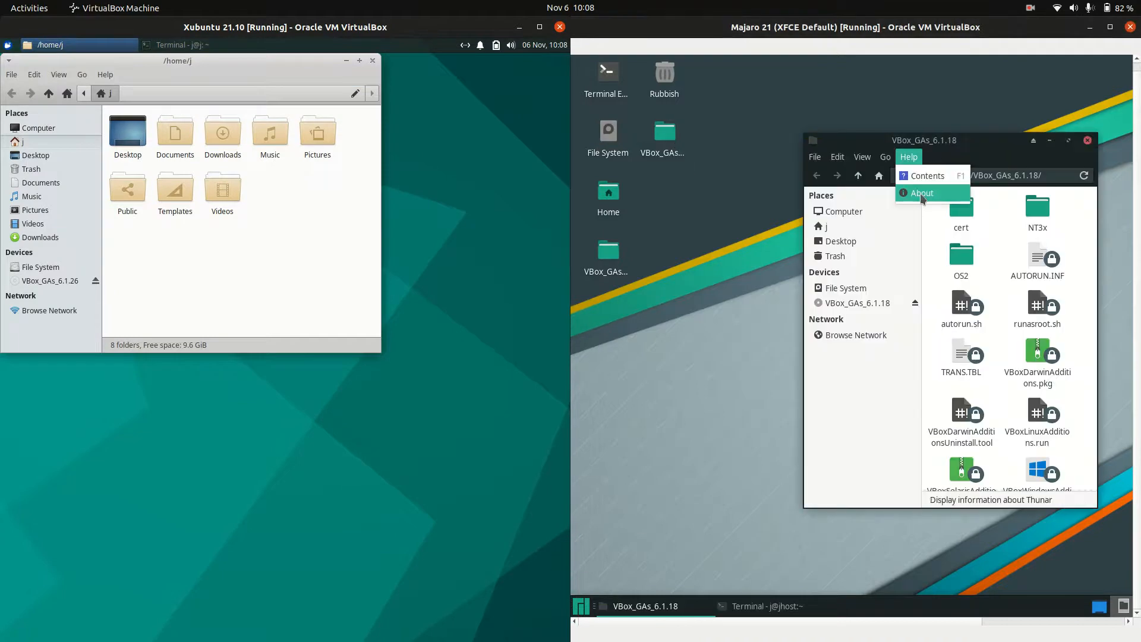
click(922, 193)
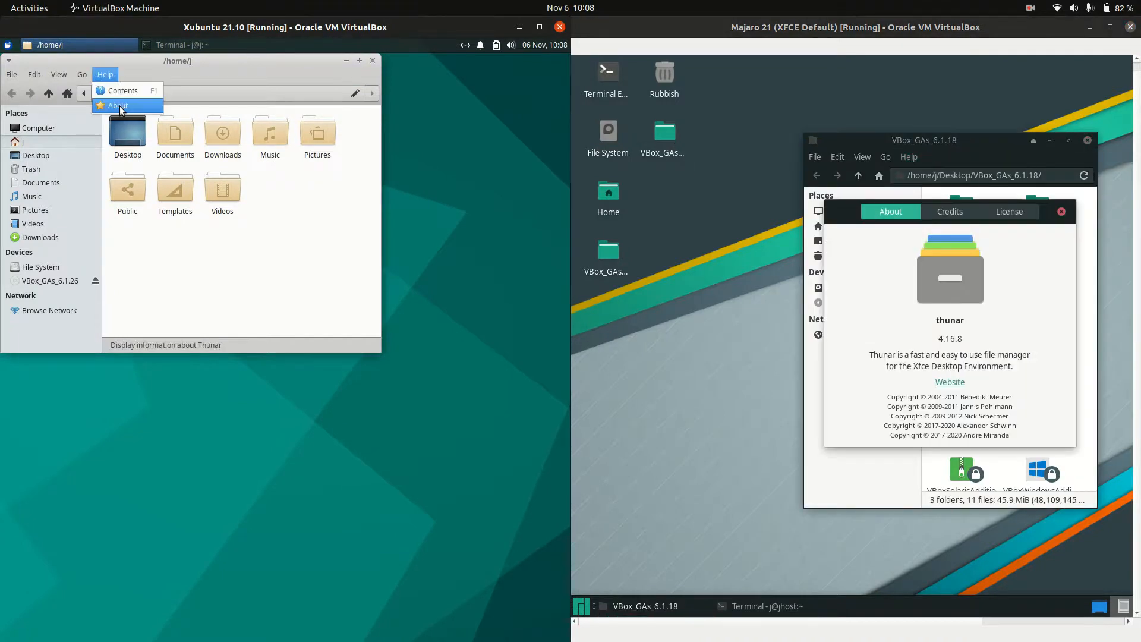
click(118, 106)
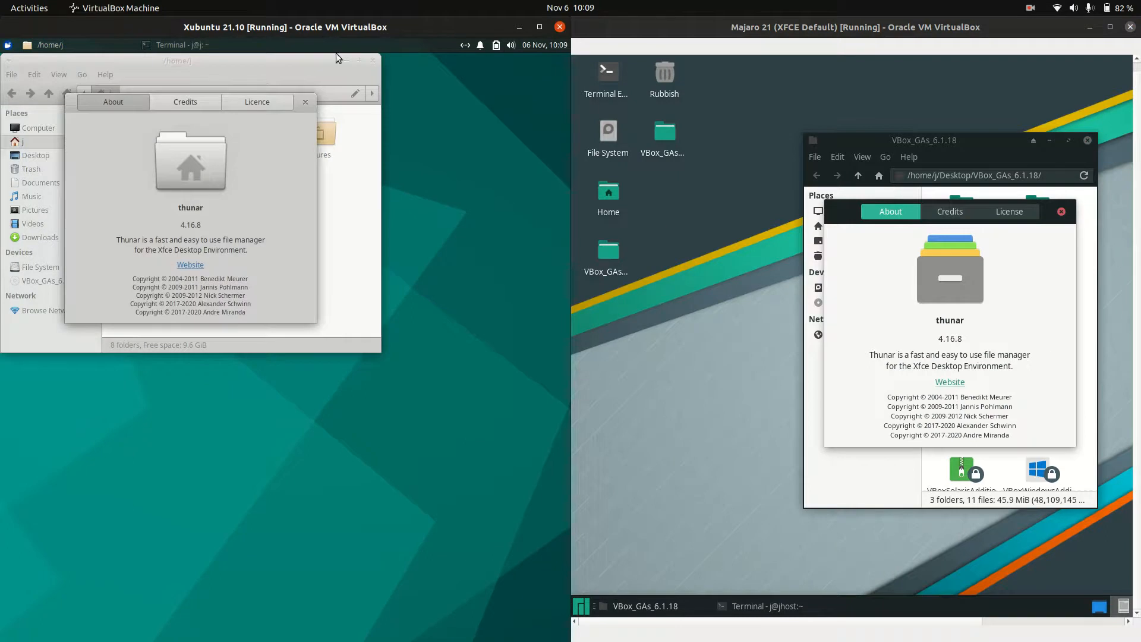
Close both Thunar About dialogs after confirming version 4.16.8
click(305, 101)
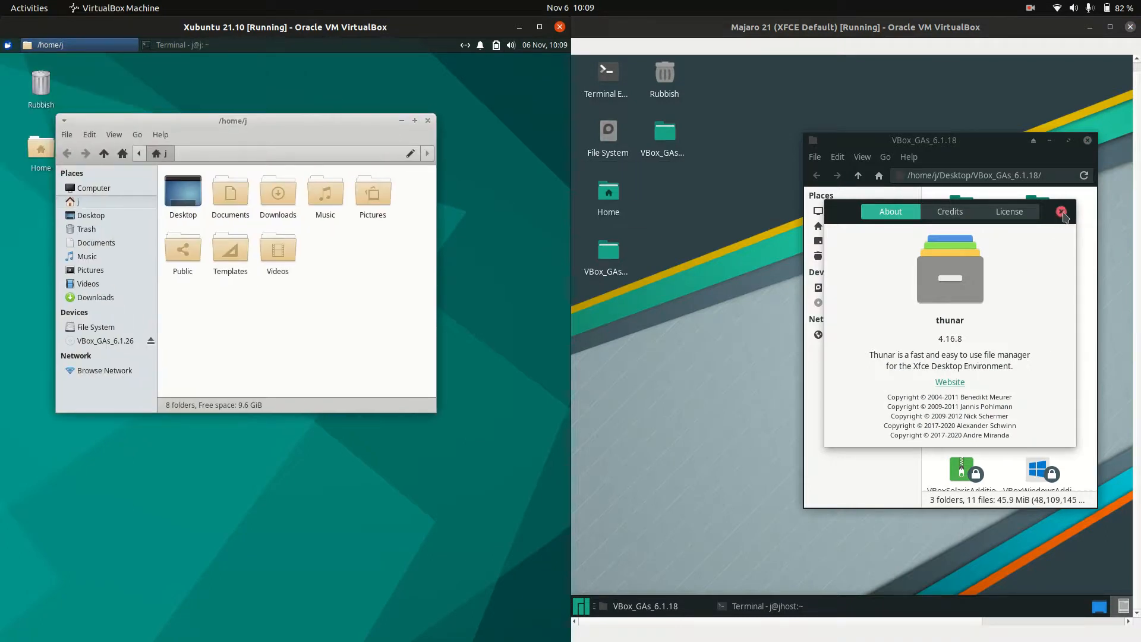
click(1061, 211)
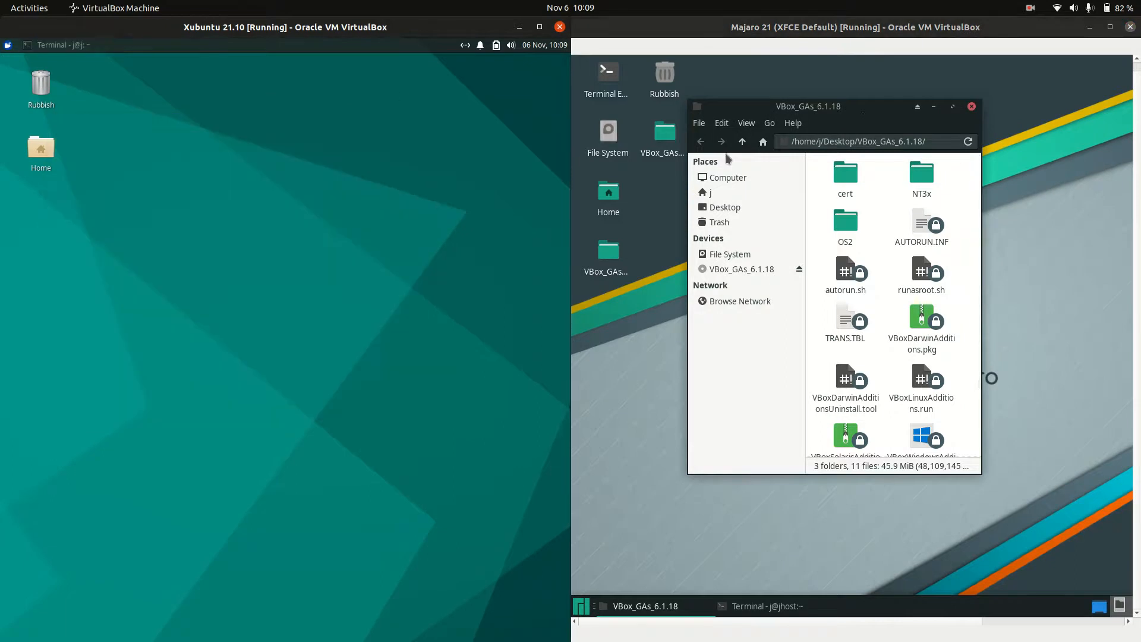
click(971, 106)
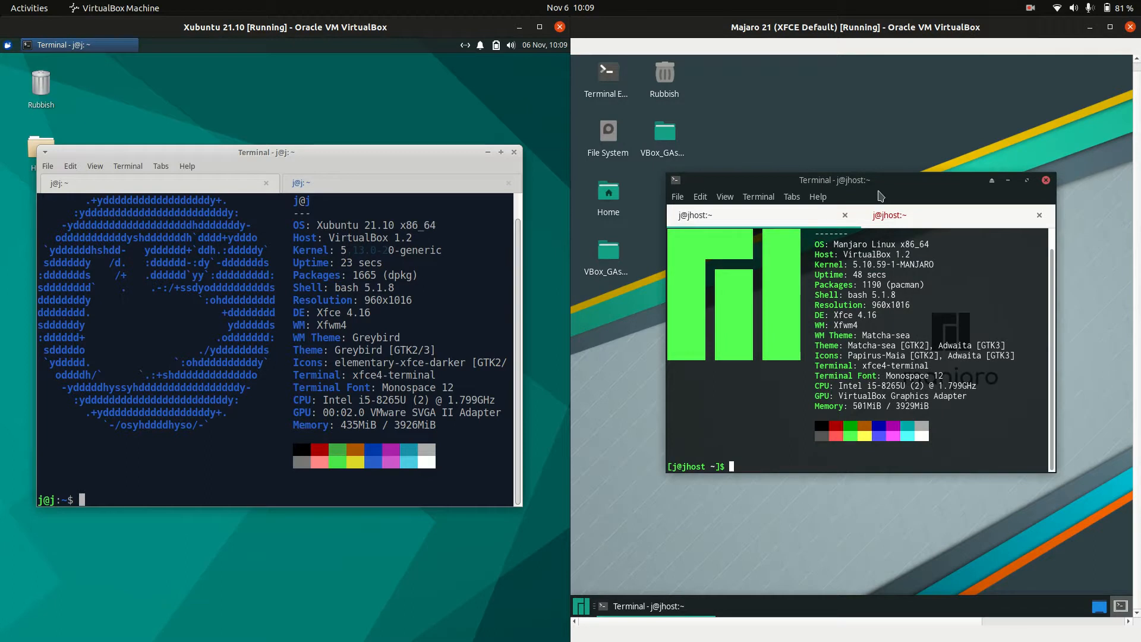
mouse_move(890, 193)
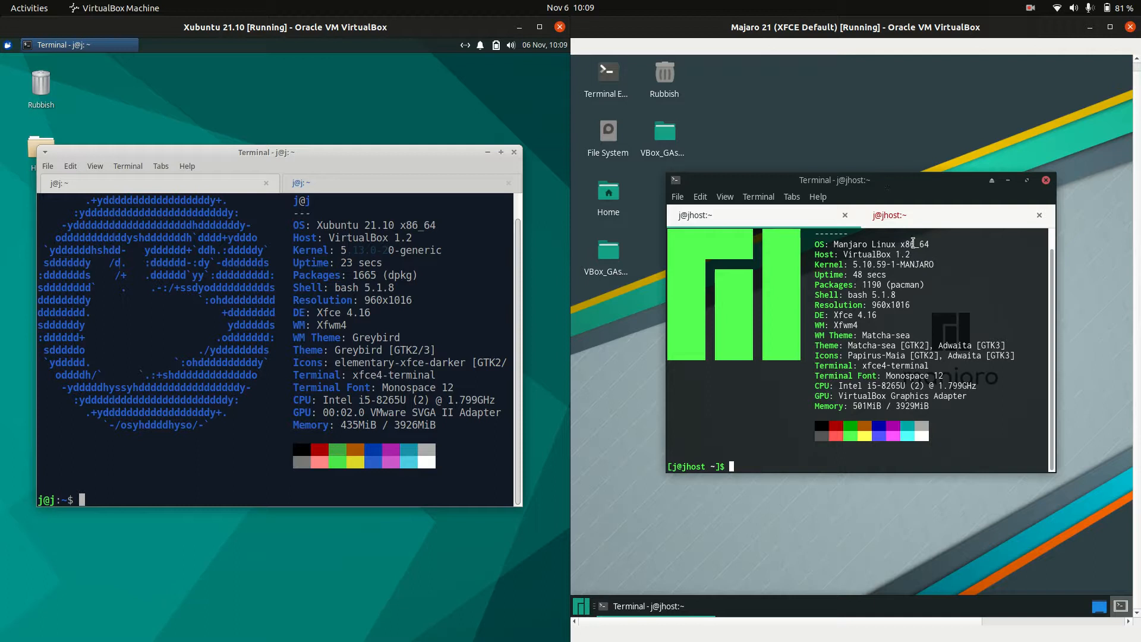
Select the Manjaro kernel version in neofetch output, then run htop in Manjaro's terminal
double_click(873, 264)
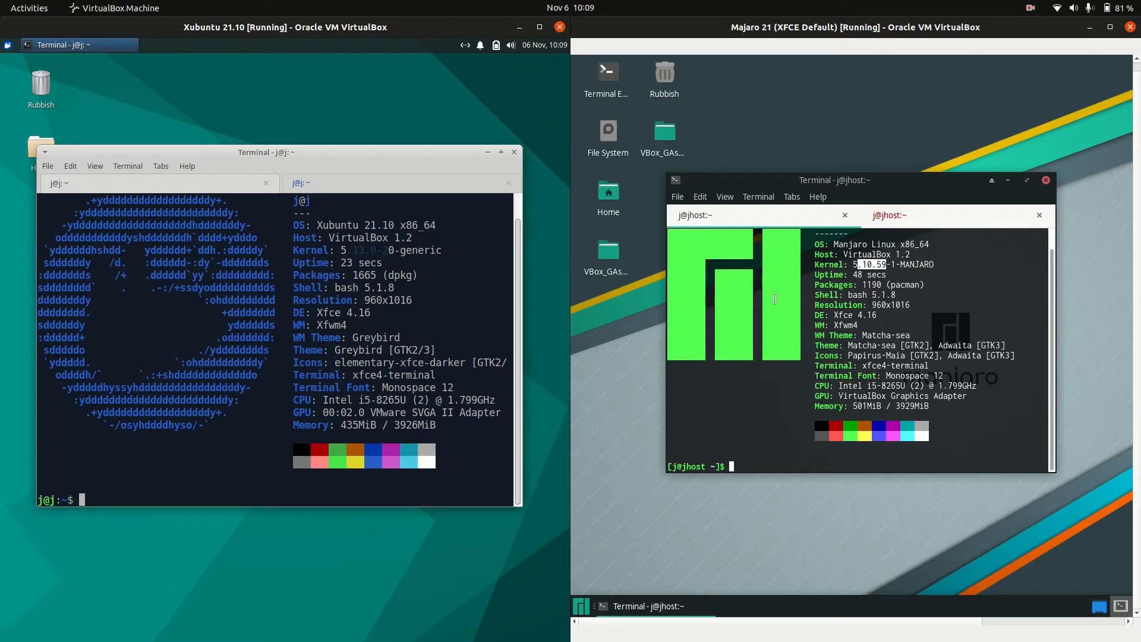
mouse_move(788, 285)
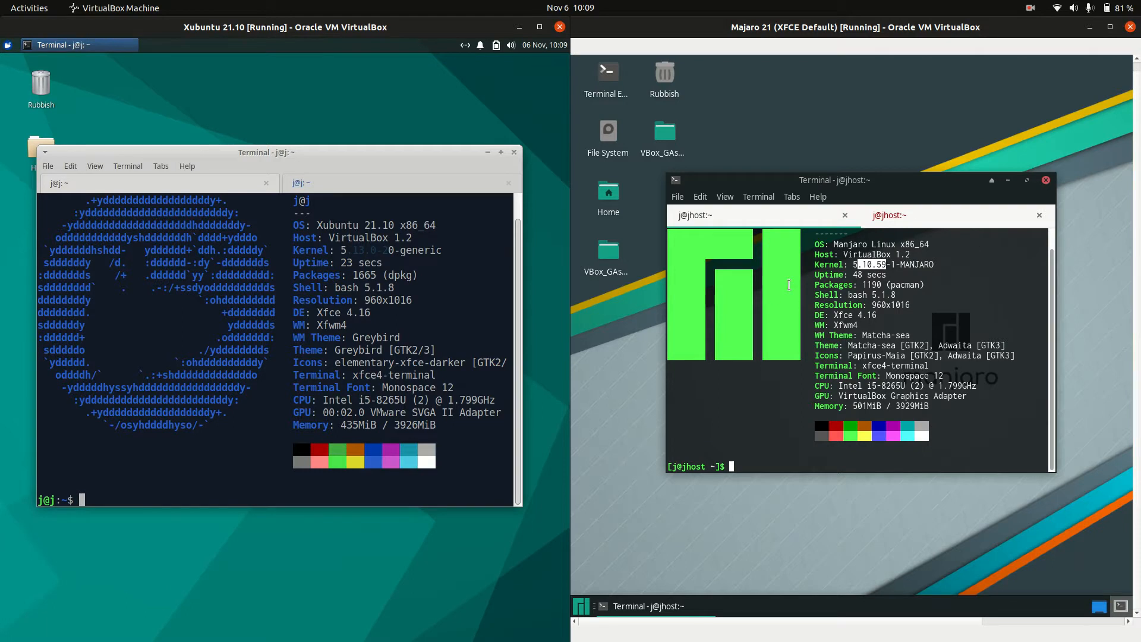
text(htop)
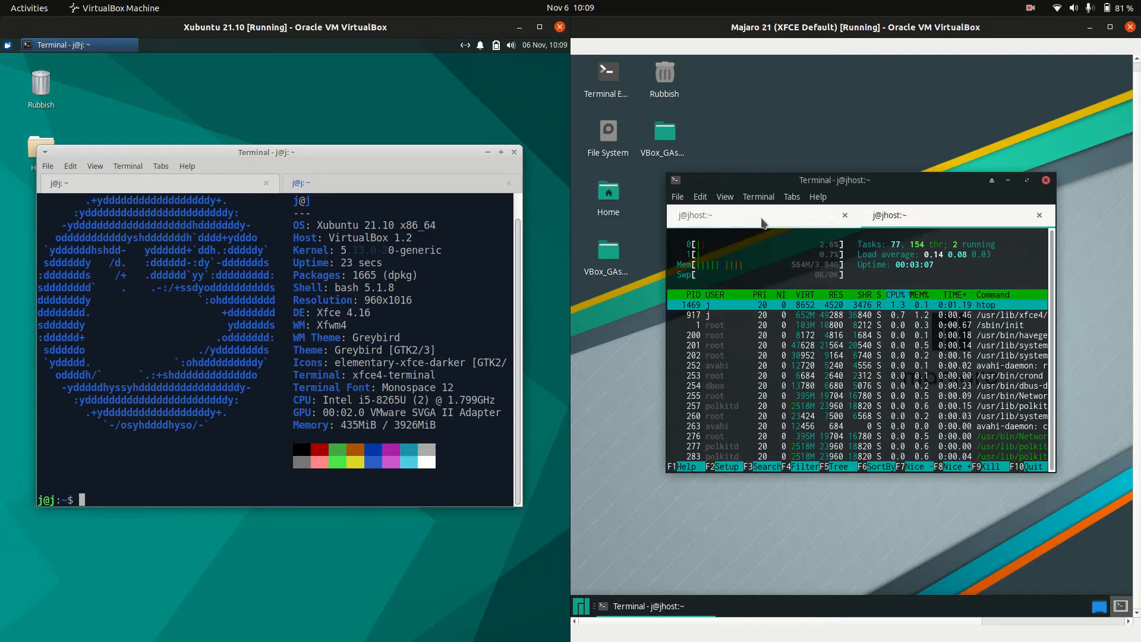